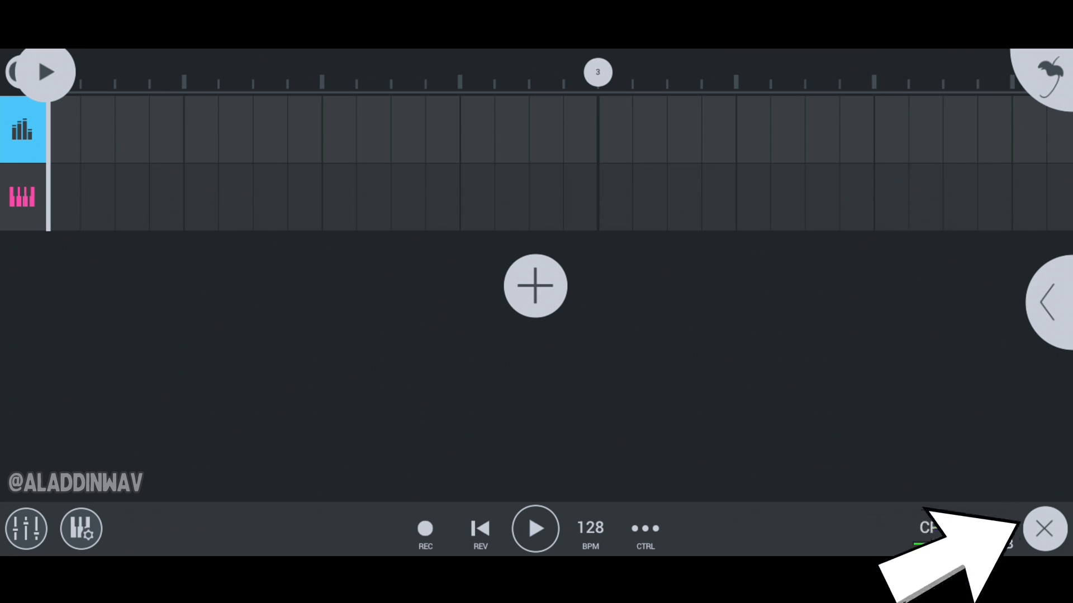
- Show the Files settings with the current user folder location from the main menu
left_click(1044, 72)
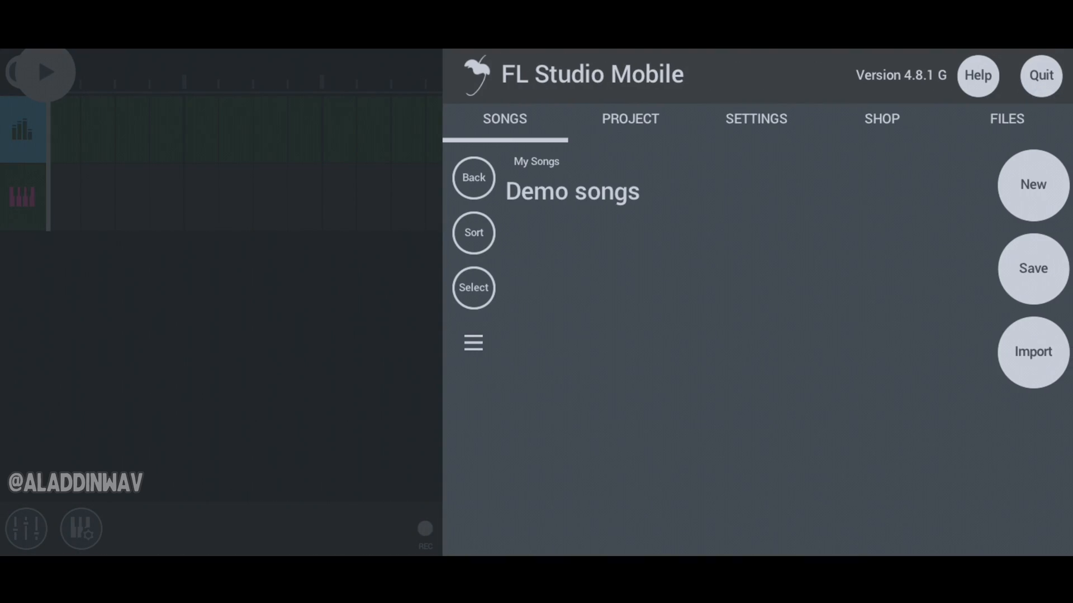
left_click(1006, 118)
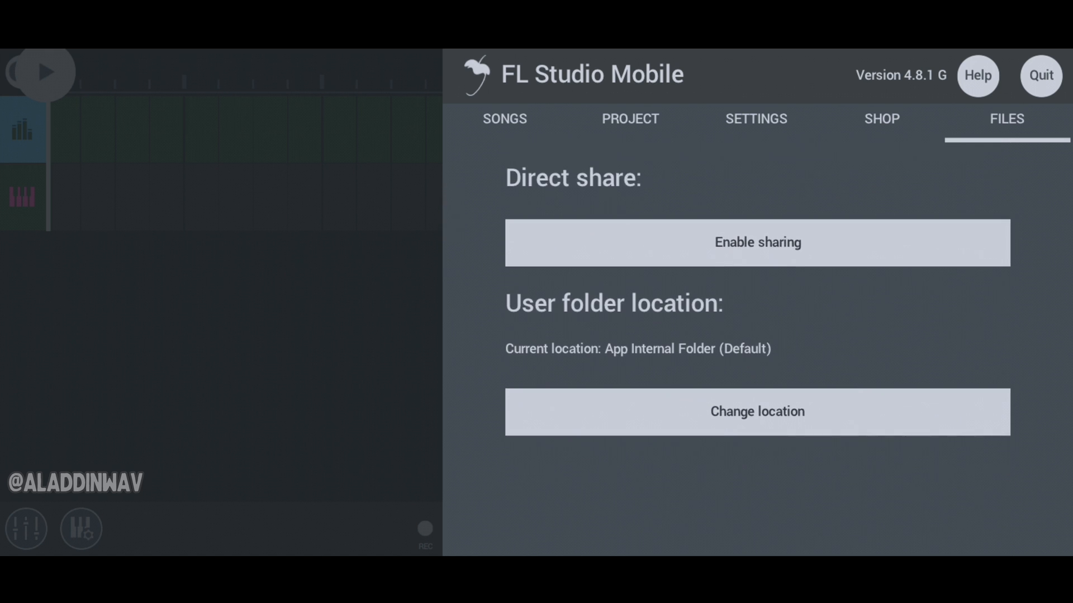
- Change the user folder location and choose how existing files are handled, reaching the folder picker
left_click(757, 411)
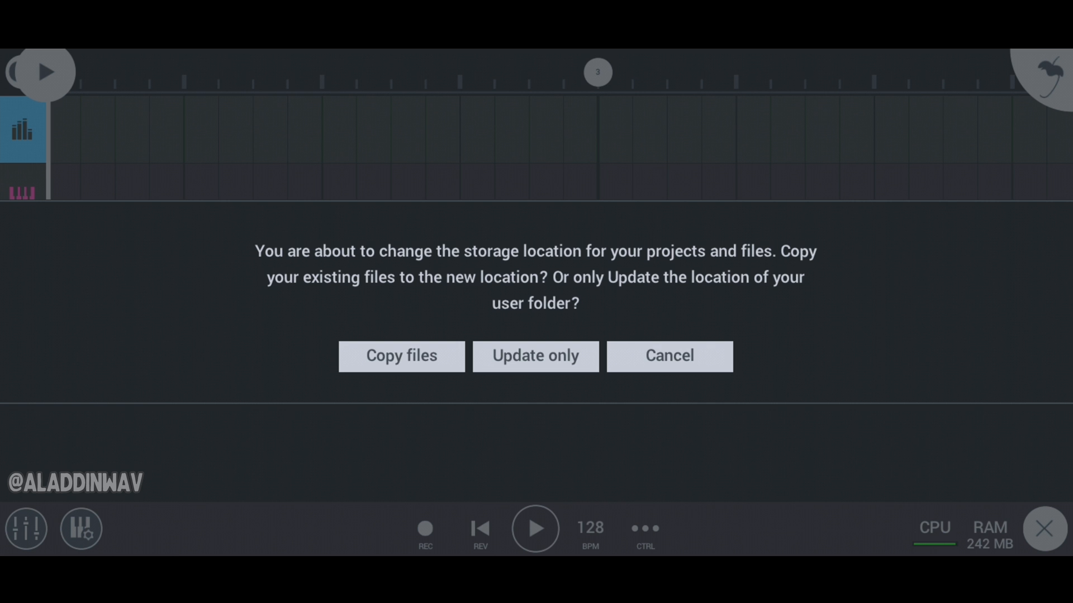
left_click(535, 356)
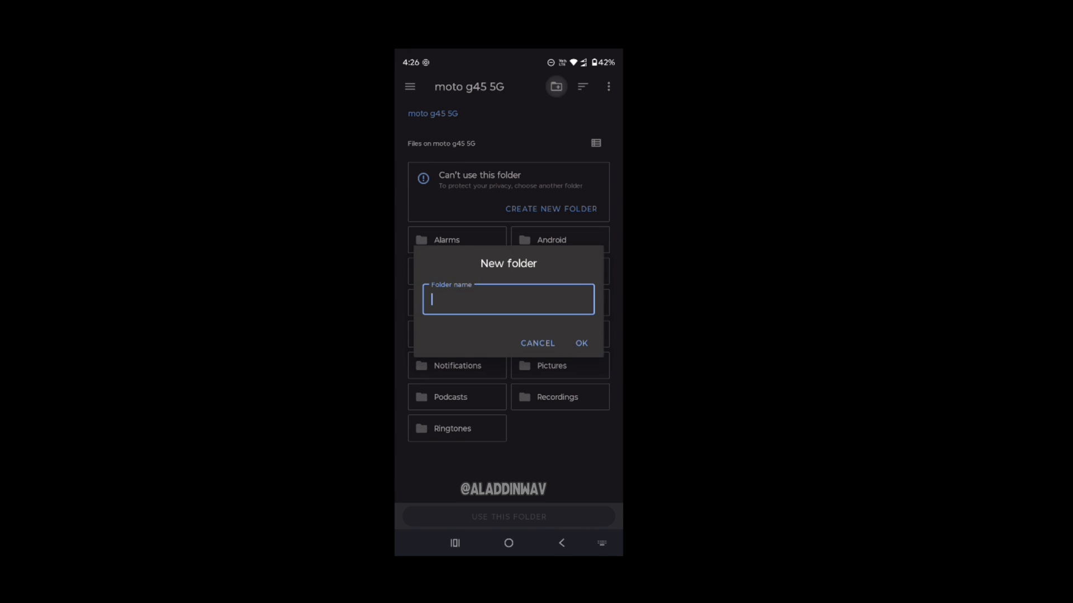
- Name the new device folder 'aladdin flm files'
left_click(507, 300)
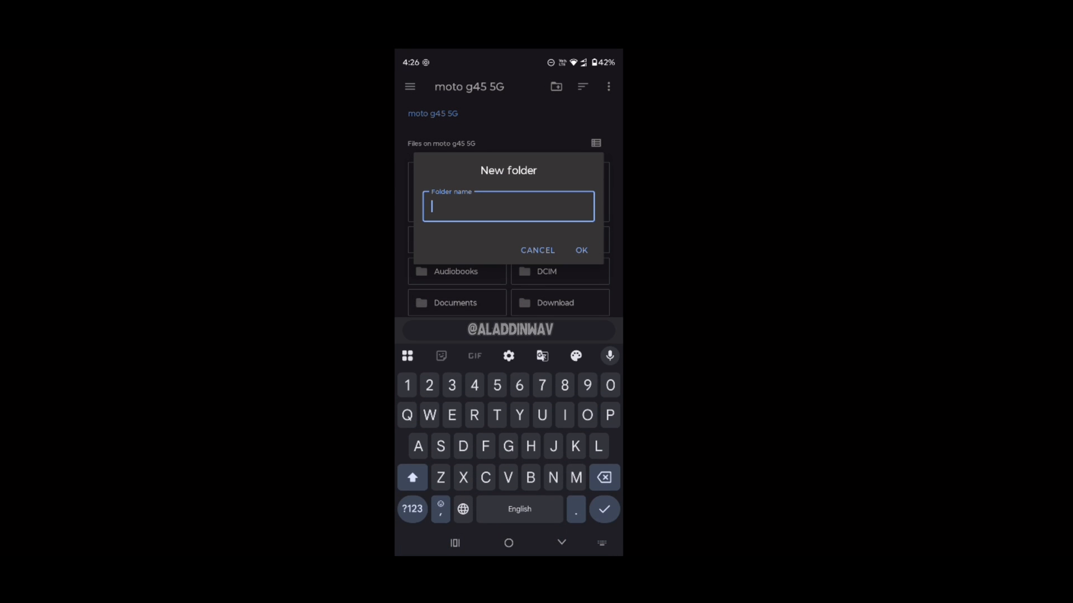
type("aladdin flm f")
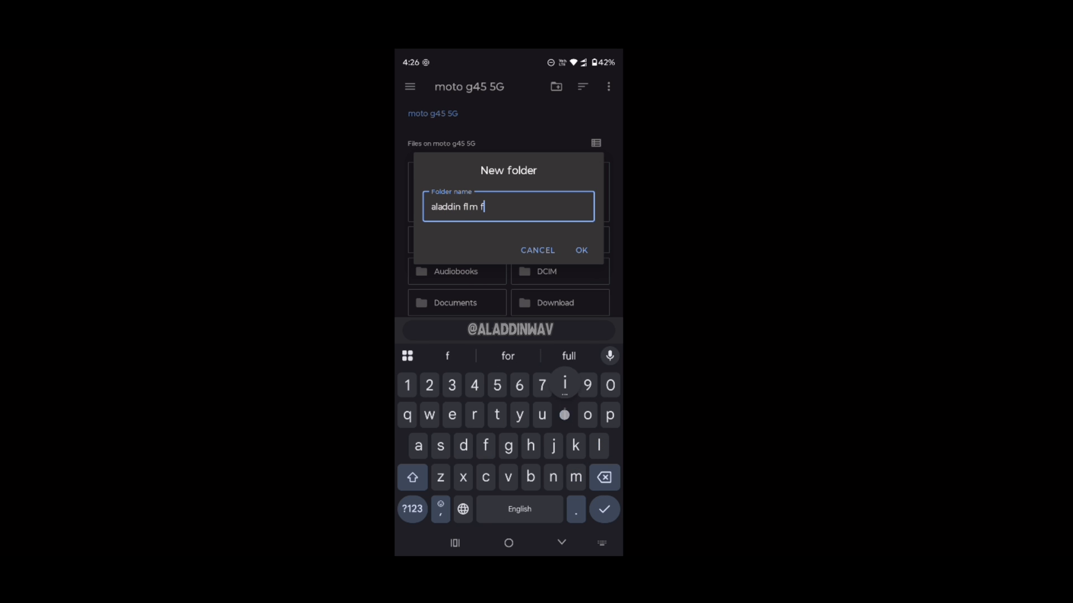
type("iles")
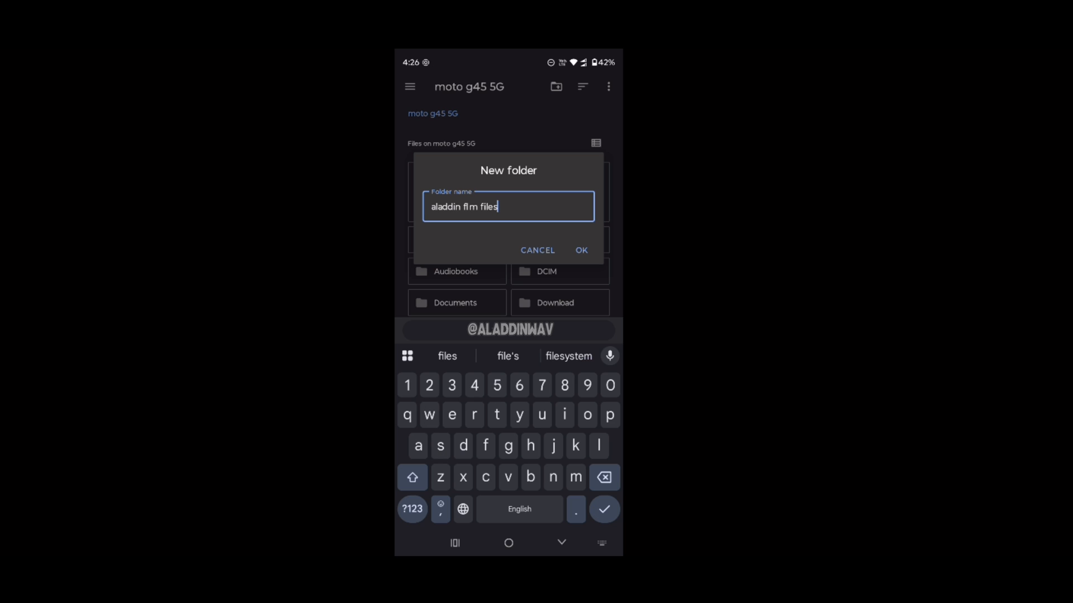
- Create 'aladdin flm files', use it as the storage folder and allow FL Studio Mobile access
left_click(580, 250)
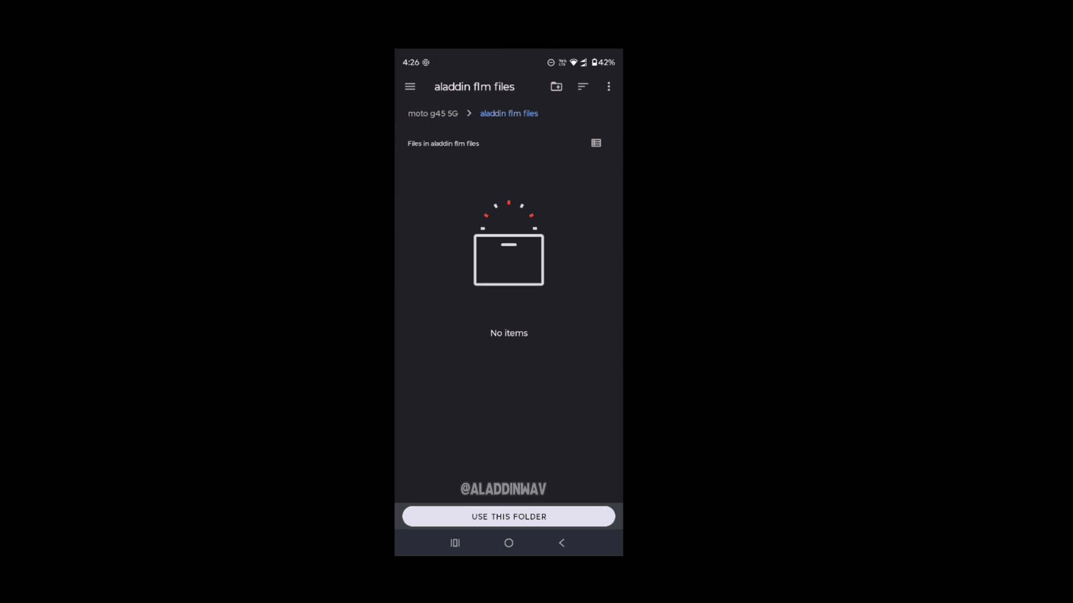
left_click(508, 517)
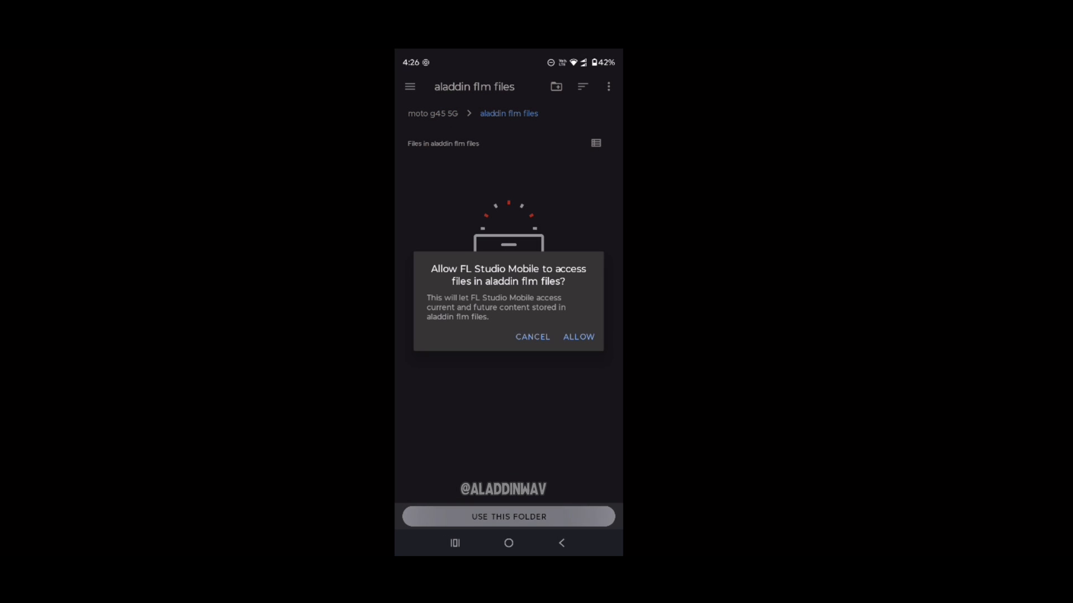
left_click(578, 336)
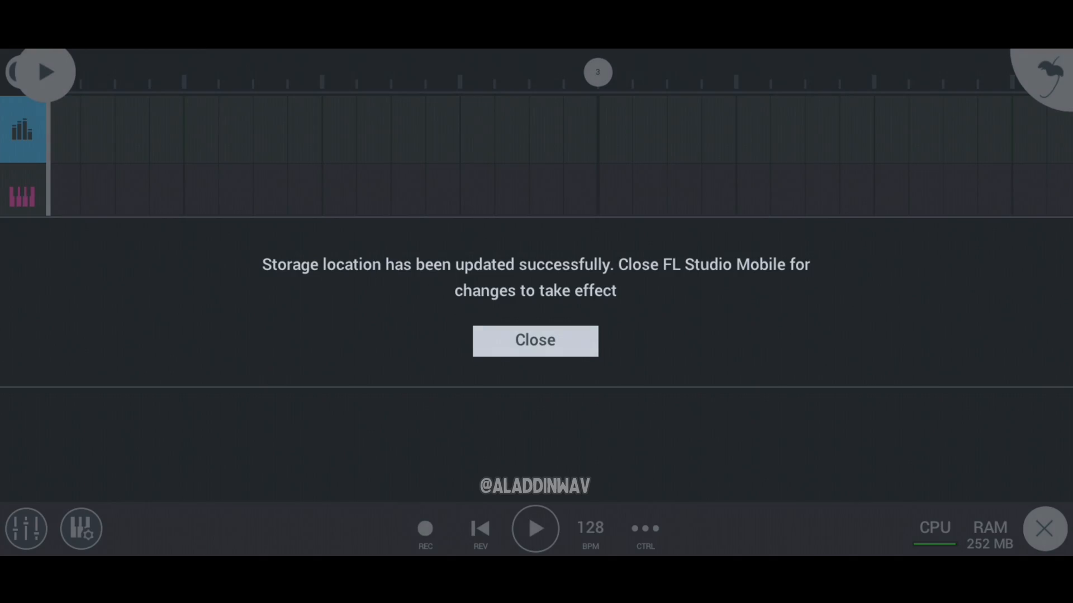
- Dismiss the 'Storage location has been updated successfully' message
left_click(535, 341)
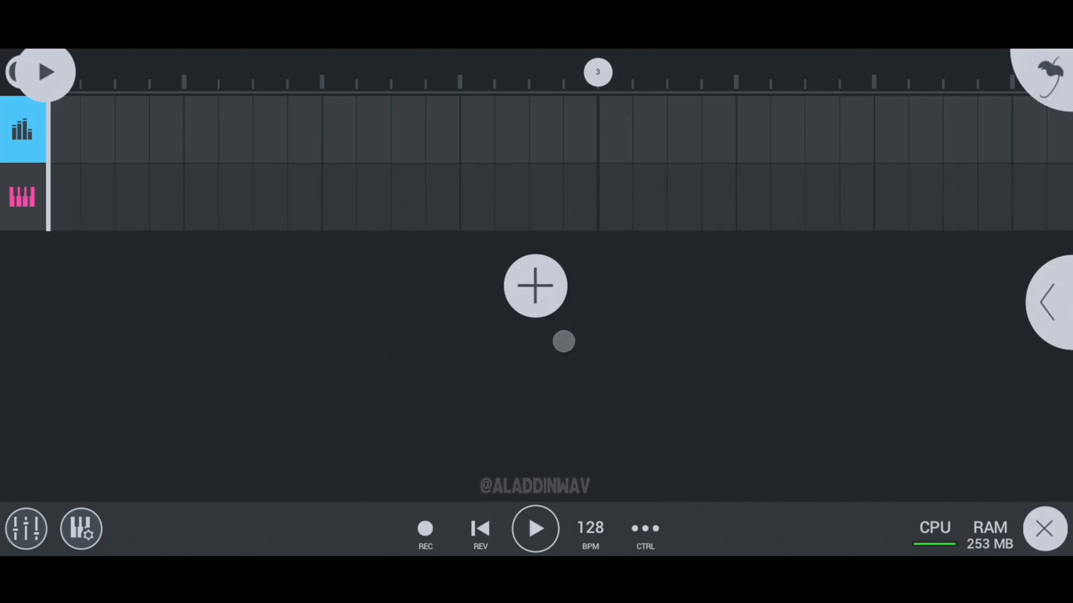